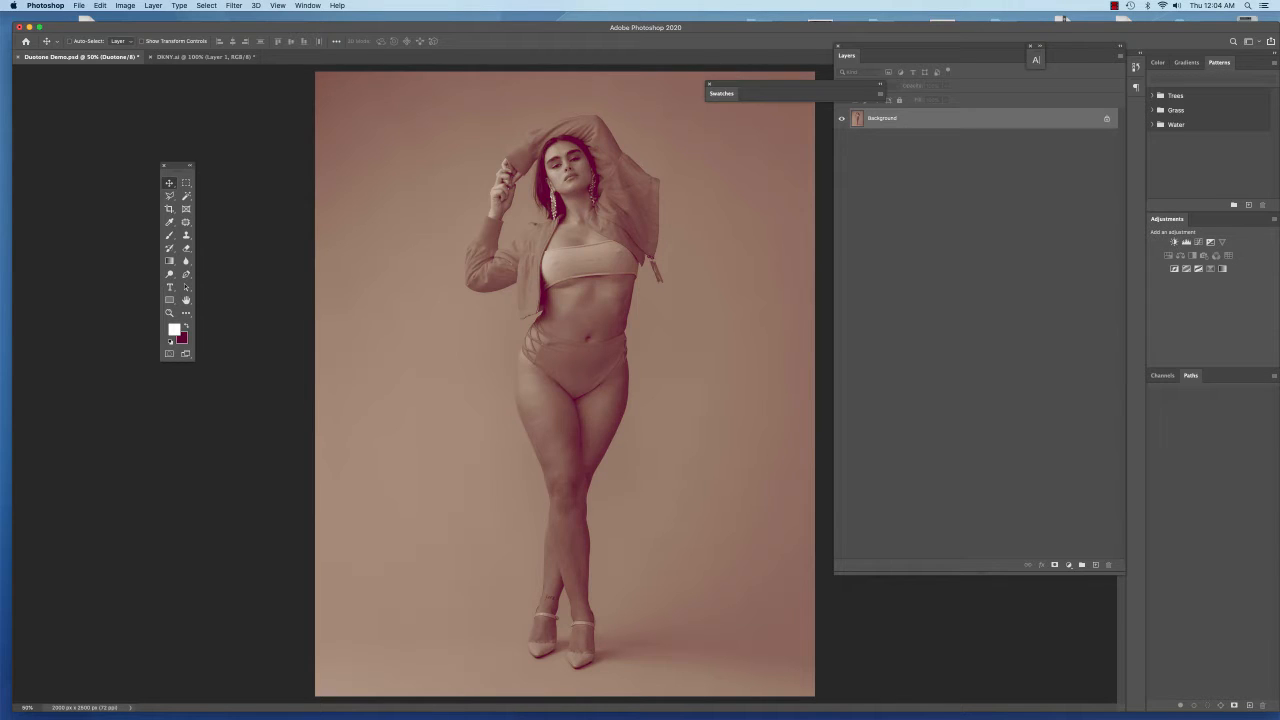
- Visit the DKNY logo document, return to the photo and start Edit > Paste for the copied logo
left_click(200, 56)
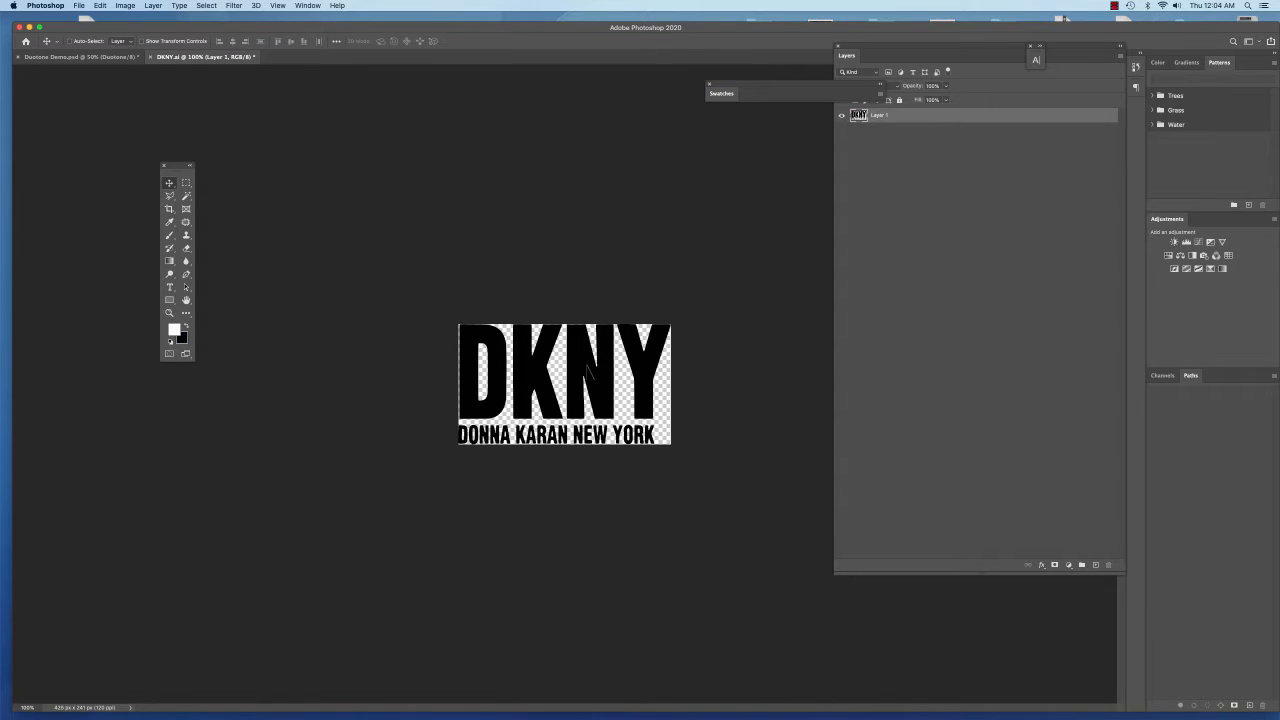
mouse_move(590, 372)
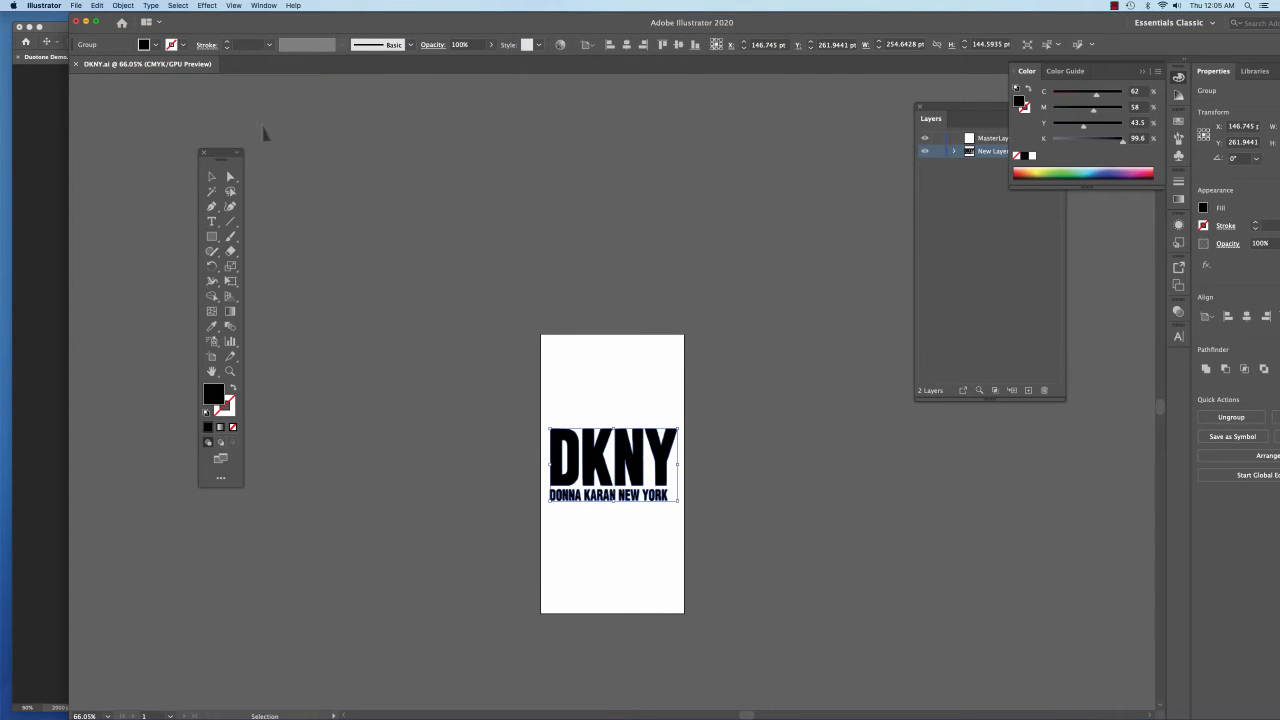
left_click(96, 4)
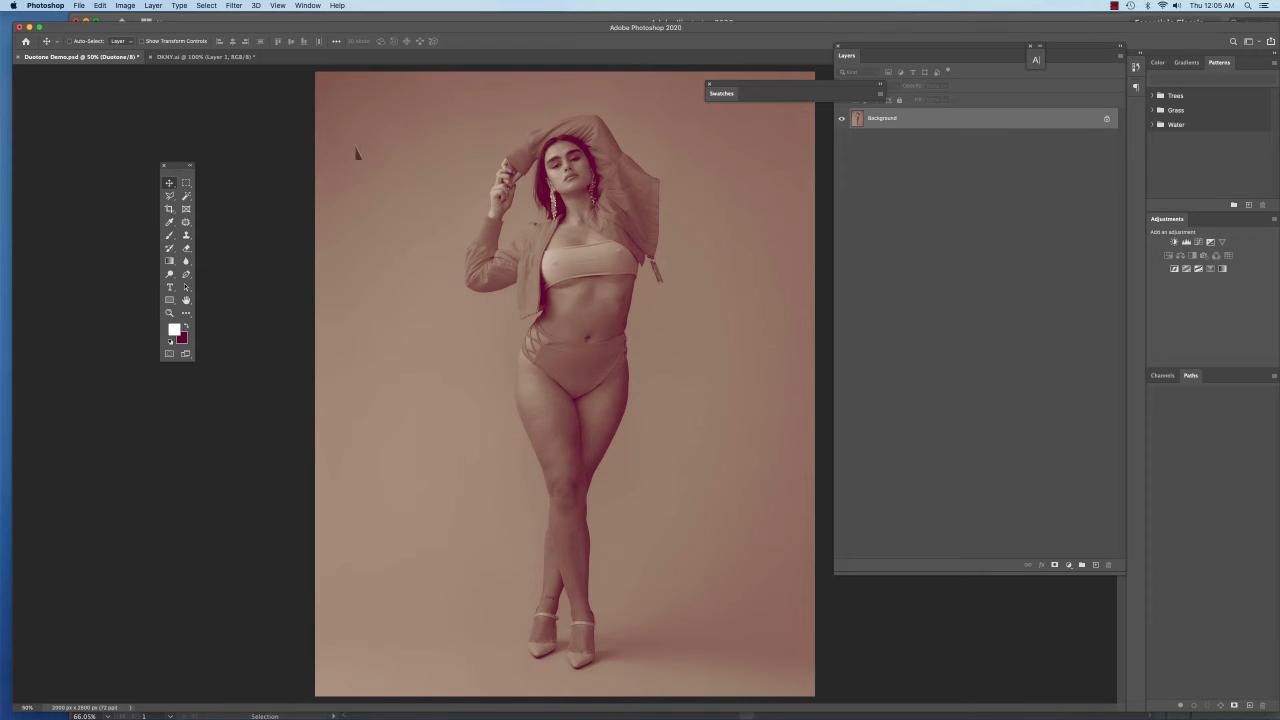
left_click(100, 6)
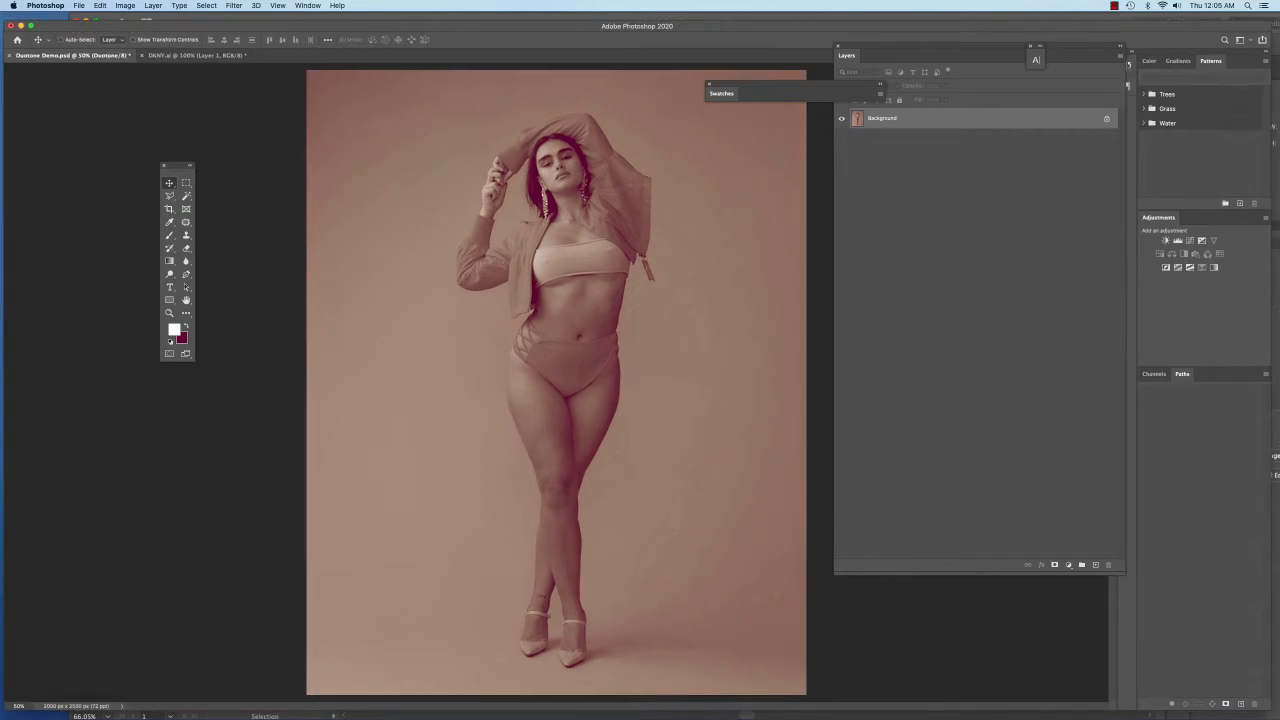
left_click(100, 4)
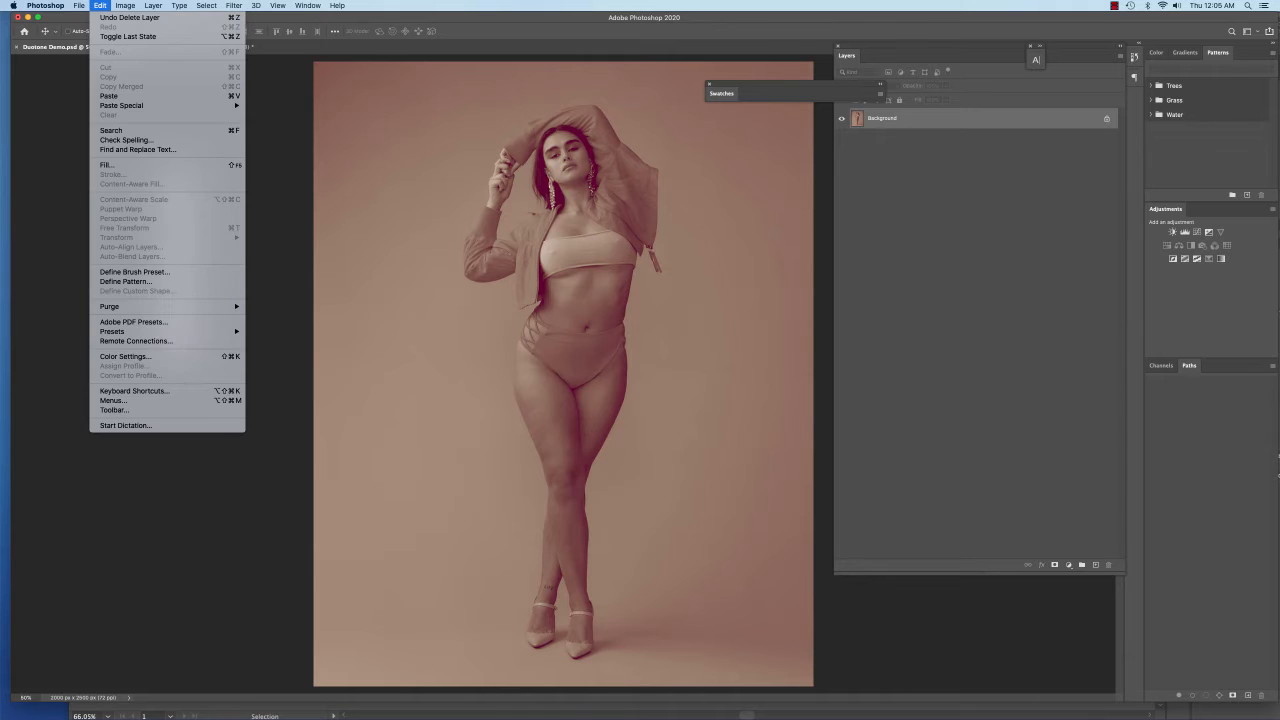
left_click(108, 96)
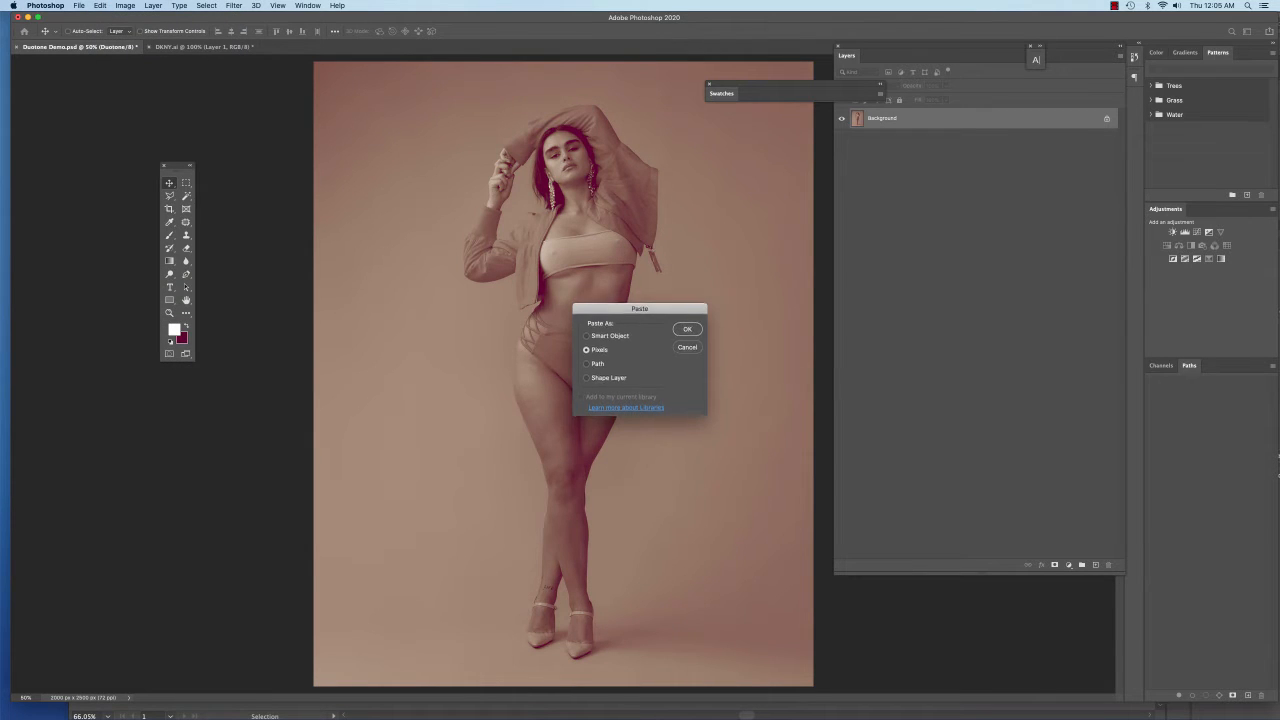
- Try Smart Object, then paste the logo as Pixels onto the photo's lower right
left_click_drag(640, 308, 752, 192)
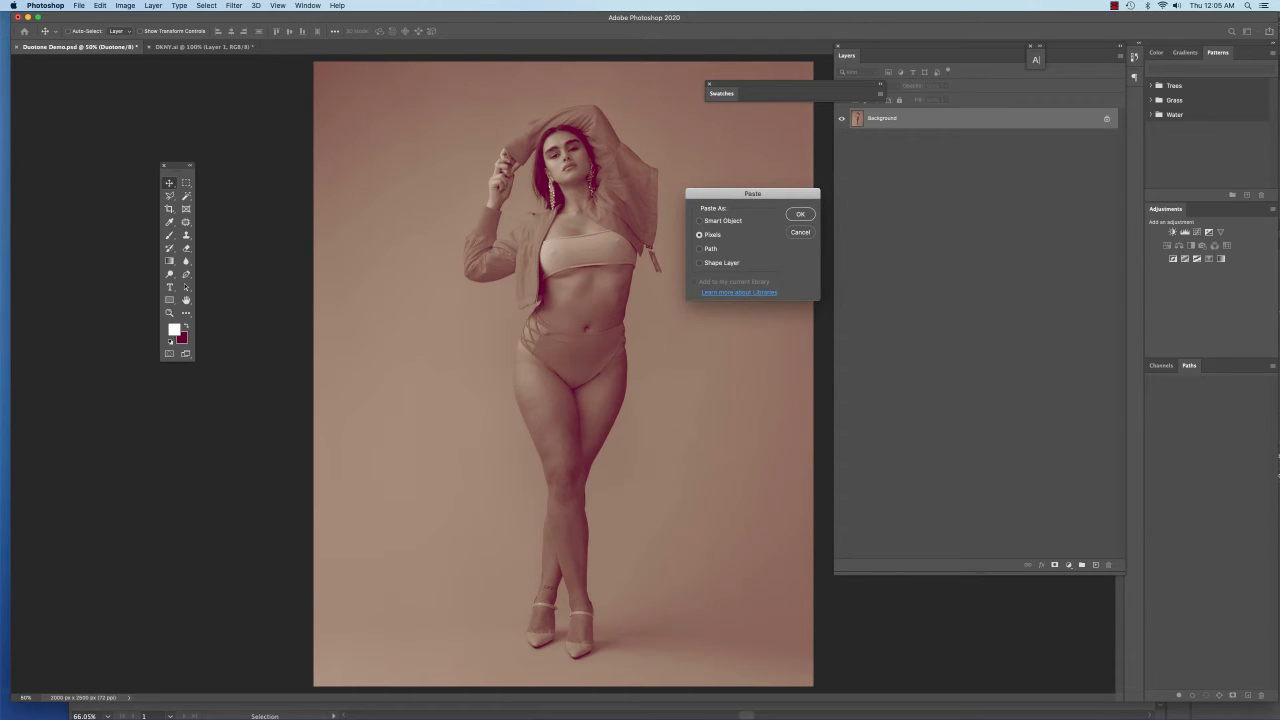
left_click(700, 220)
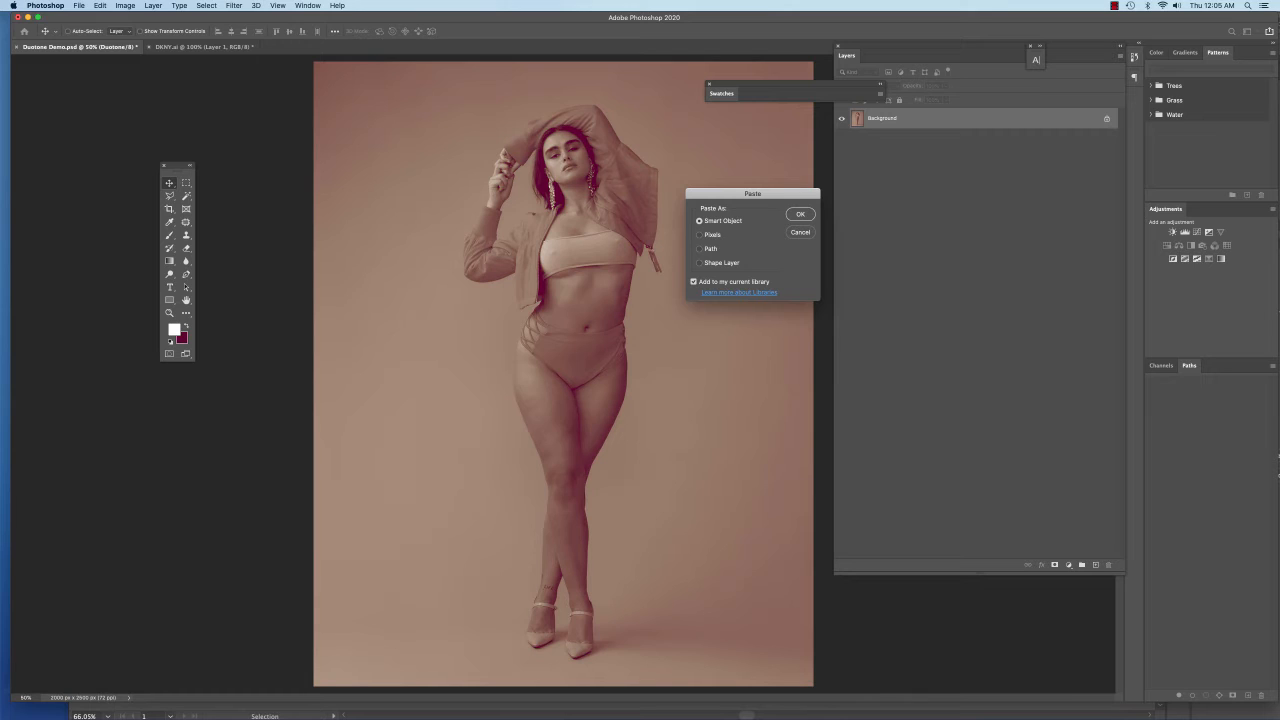
left_click(700, 234)
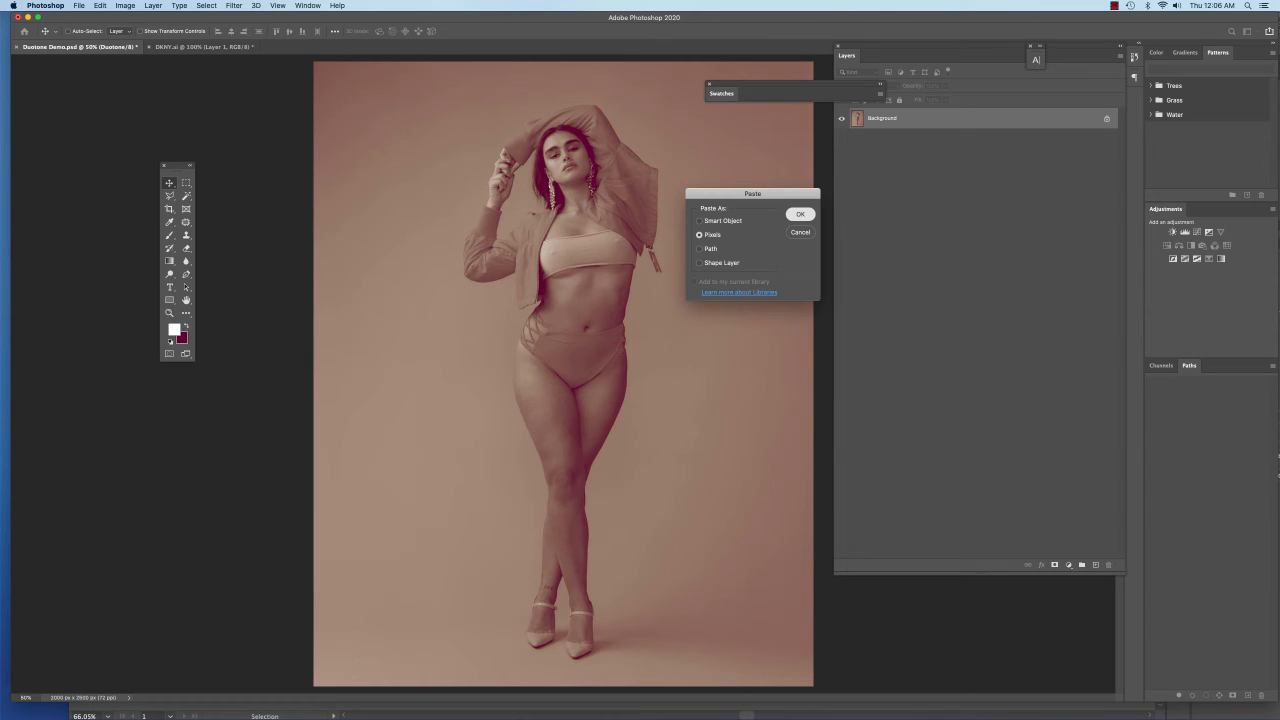
left_click(800, 214)
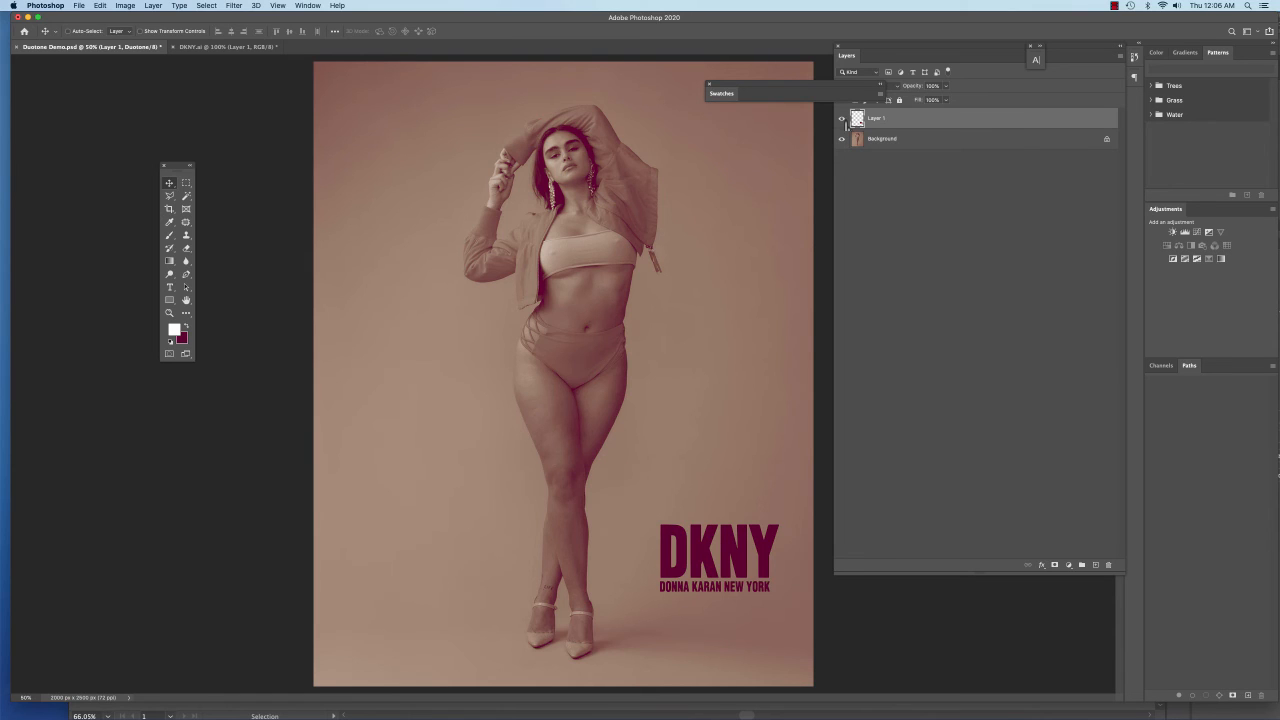
- Switch to the DKNY logo document tab
left_click(228, 48)
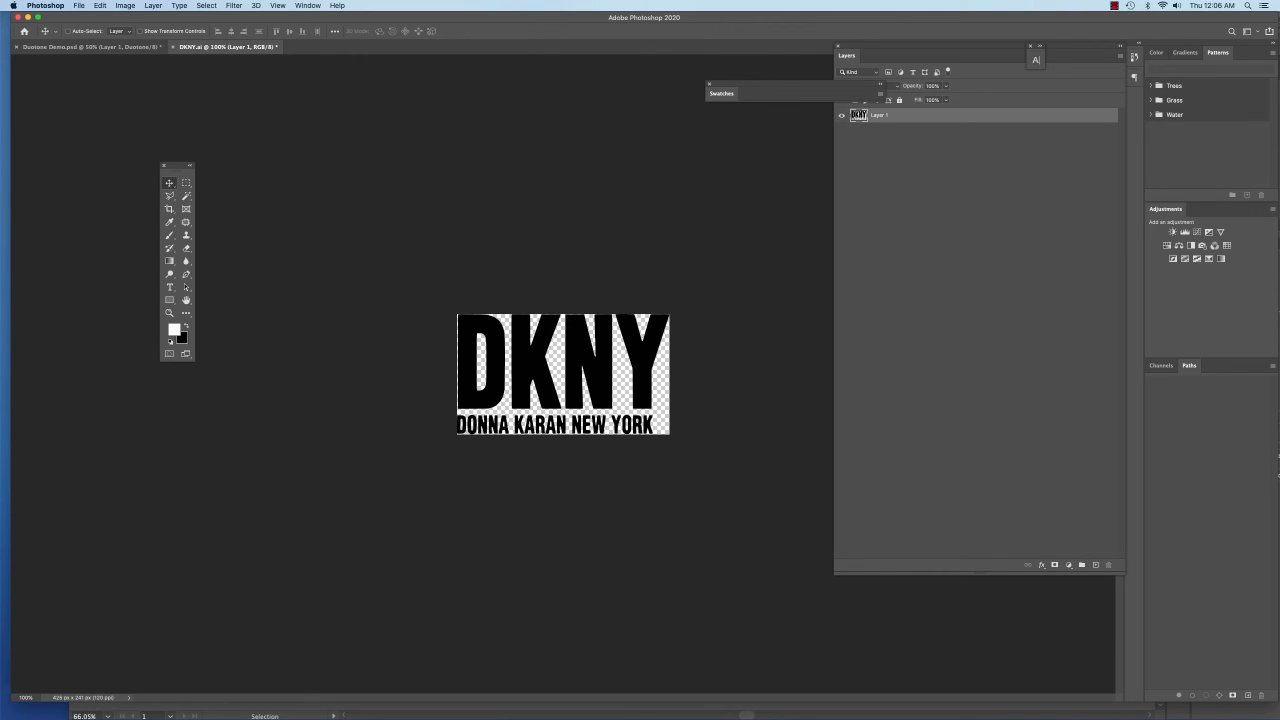
- Switch back to the fashion photo document, now showing only its background layer
left_click(206, 4)
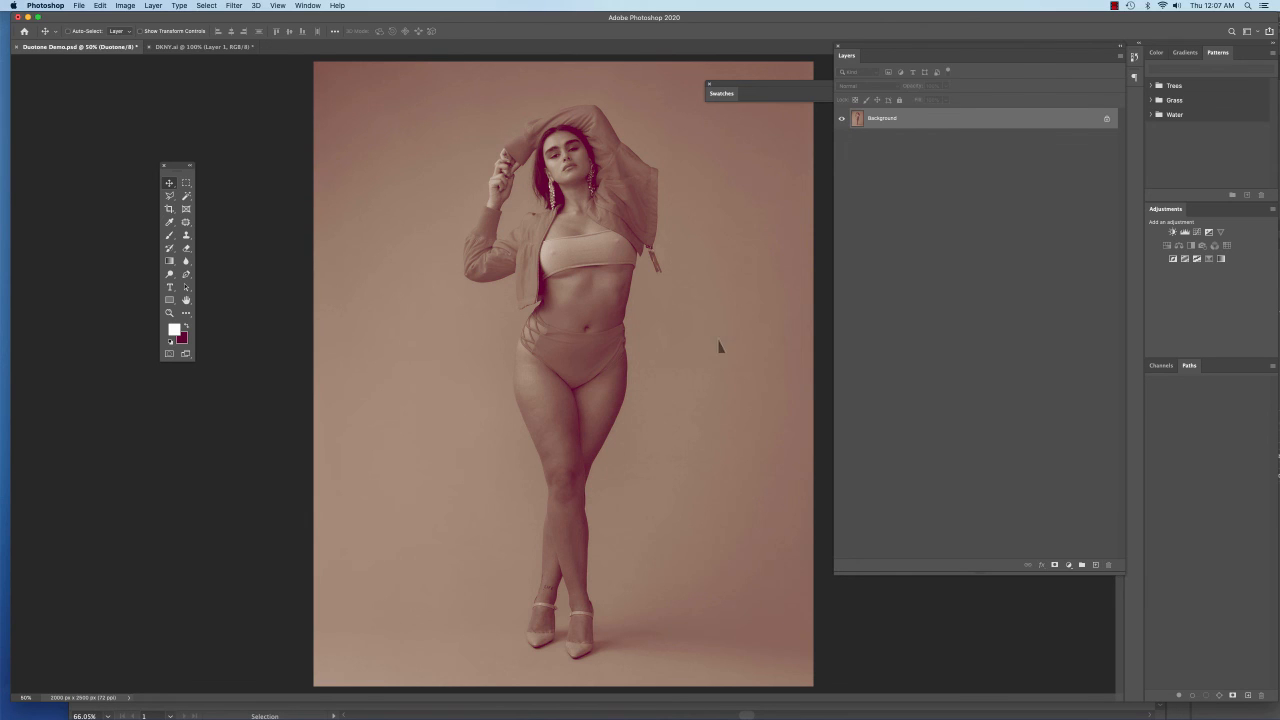
- Paste the DKNY logo again as a new layer over the photo's background
left_click(100, 6)
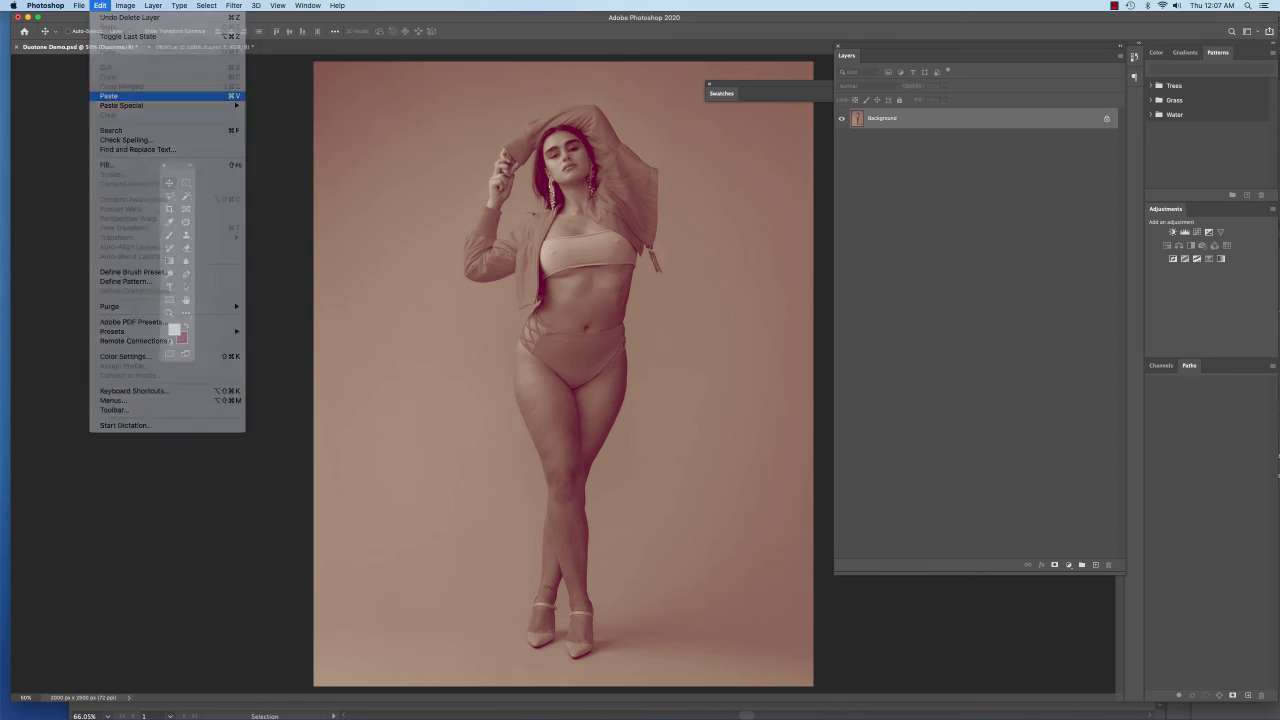
left_click(108, 96)
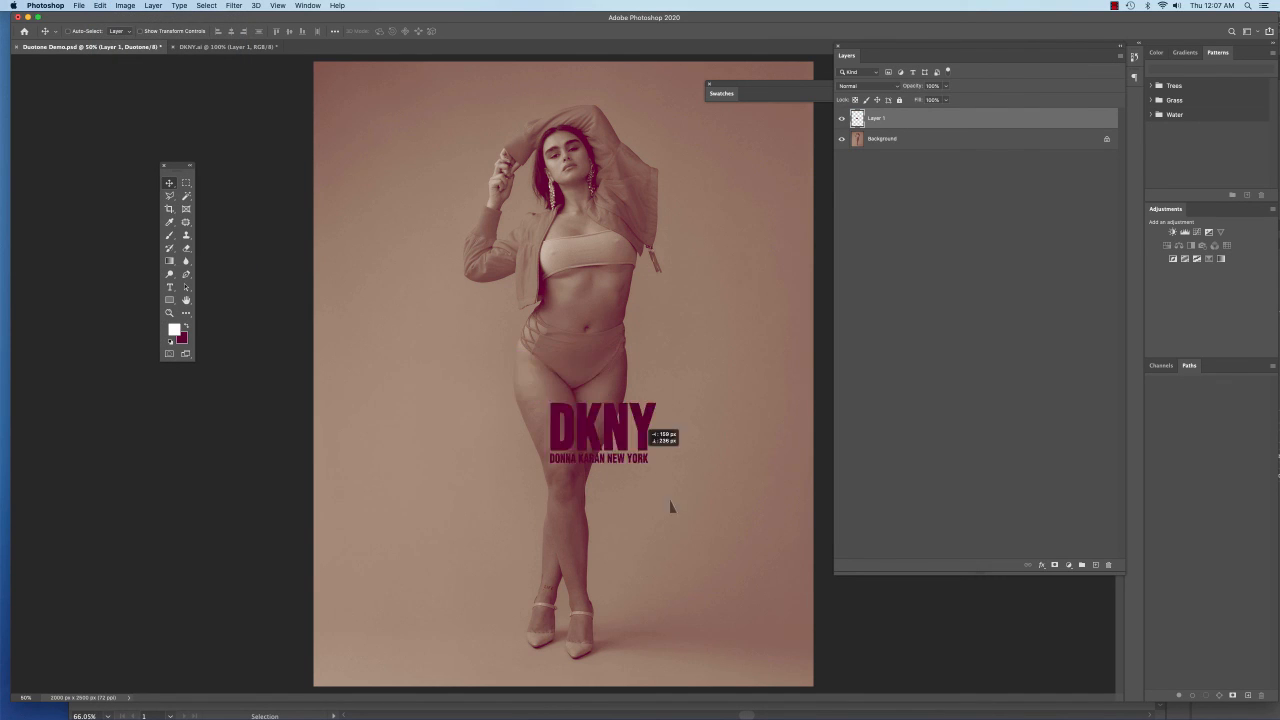